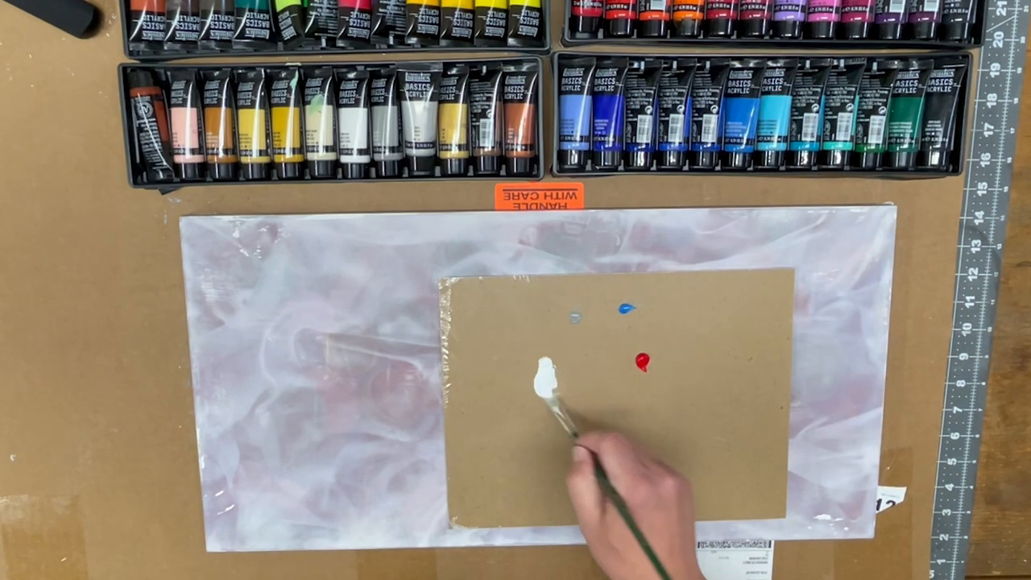
drag(637, 363, 548, 379)
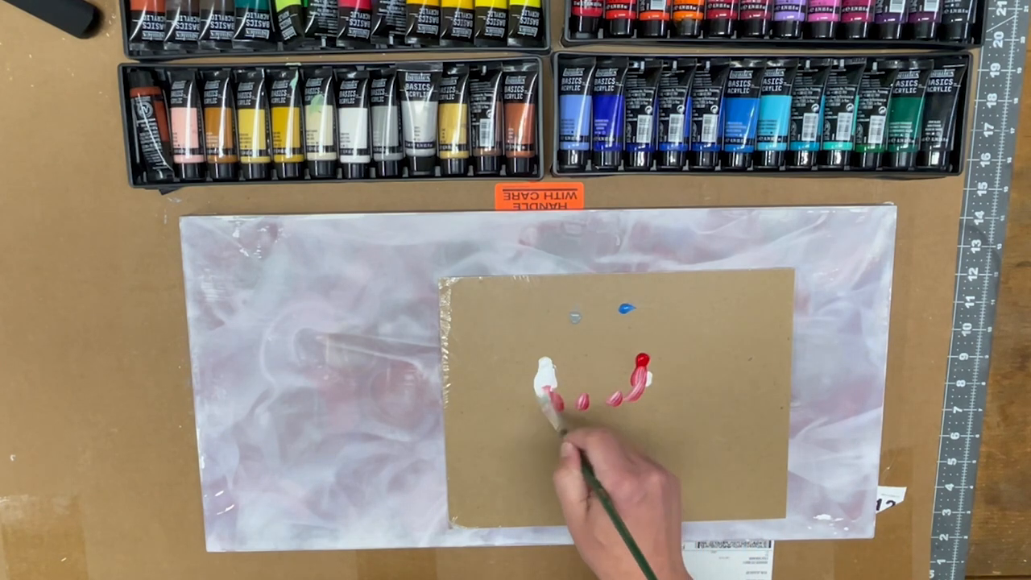